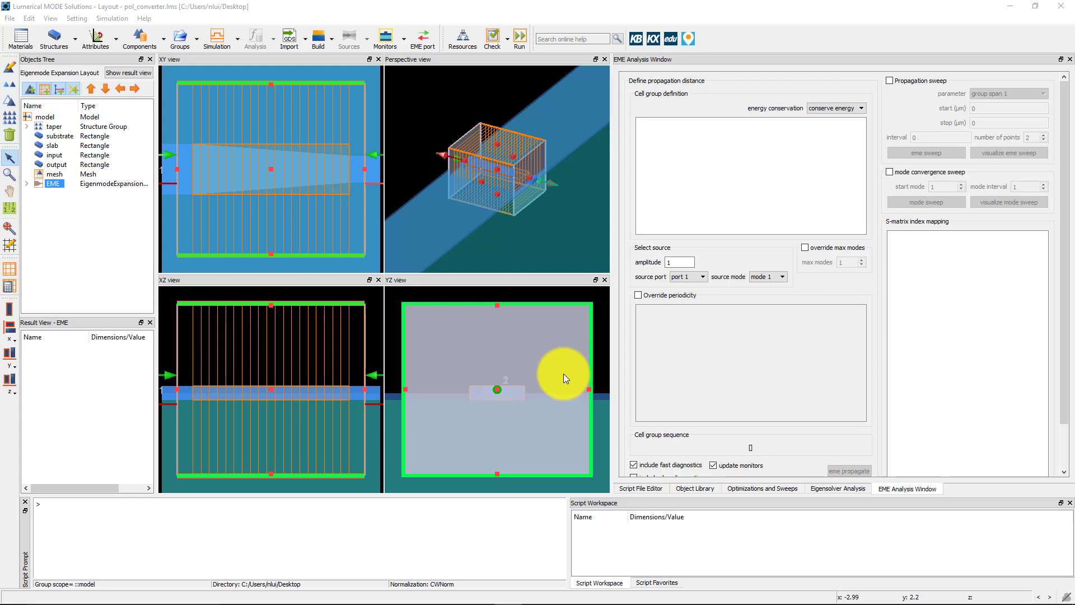
pyautogui.moveTo(565, 378)
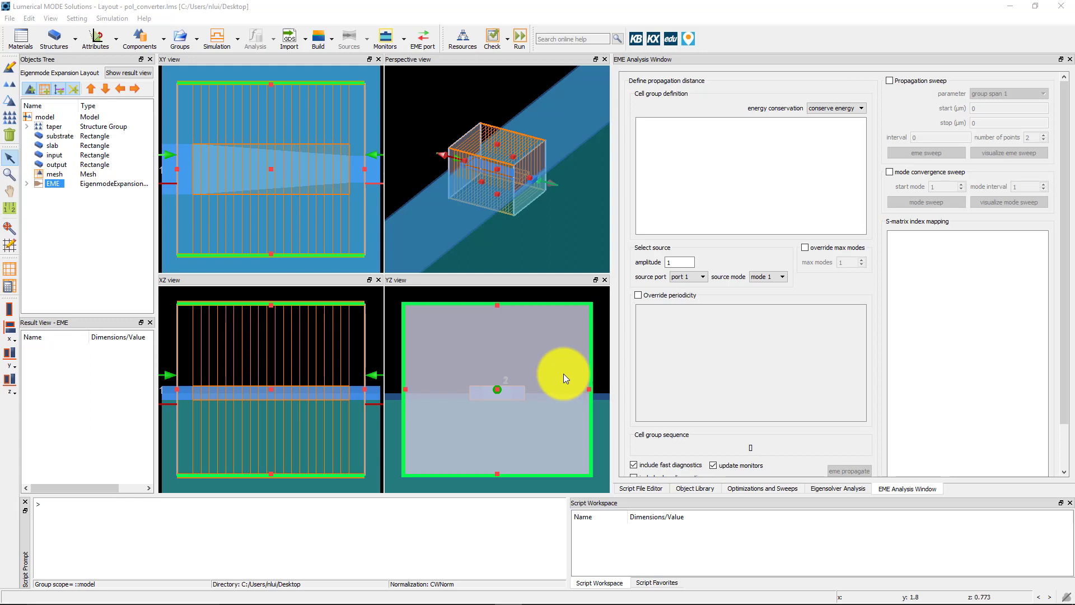
# Step: Plot port_1's mode profiles from the EME Ports tree, showing the E3 field component
pyautogui.click(27, 183)
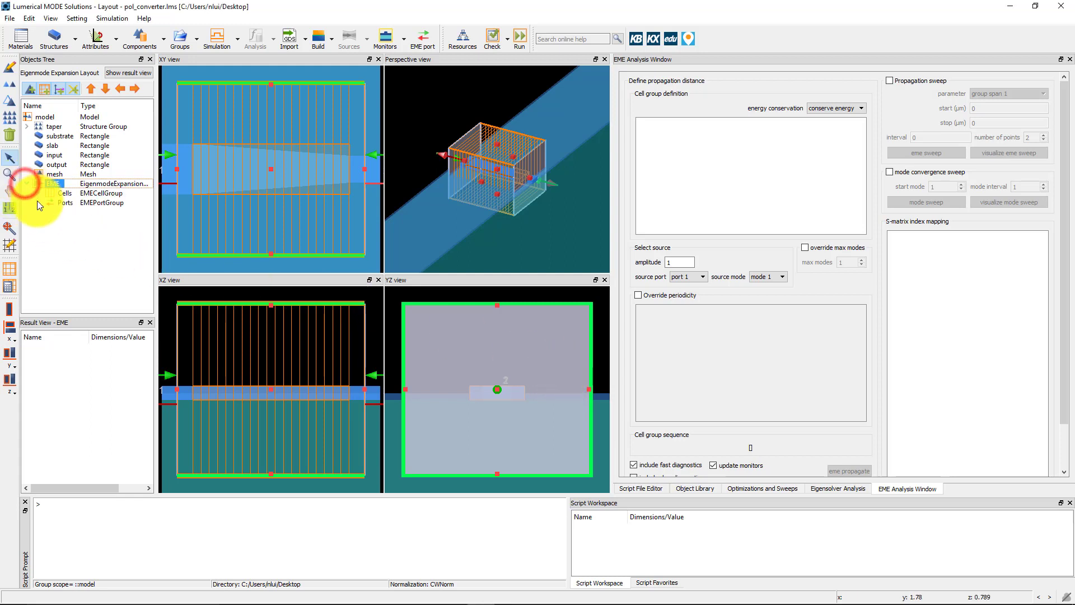
pyautogui.click(77, 211)
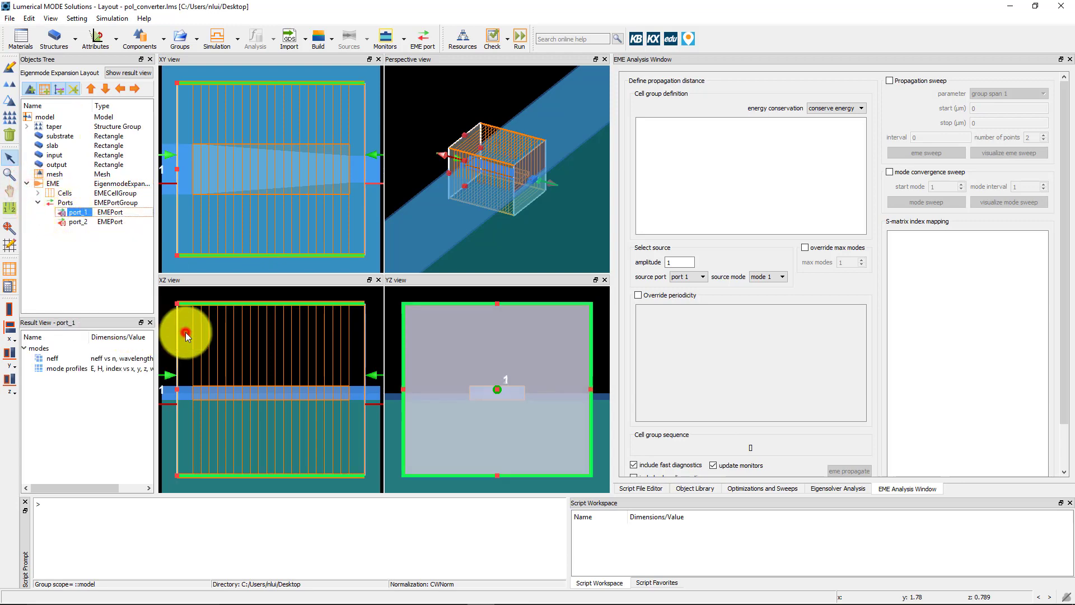
pyautogui.doubleClick(64, 369)
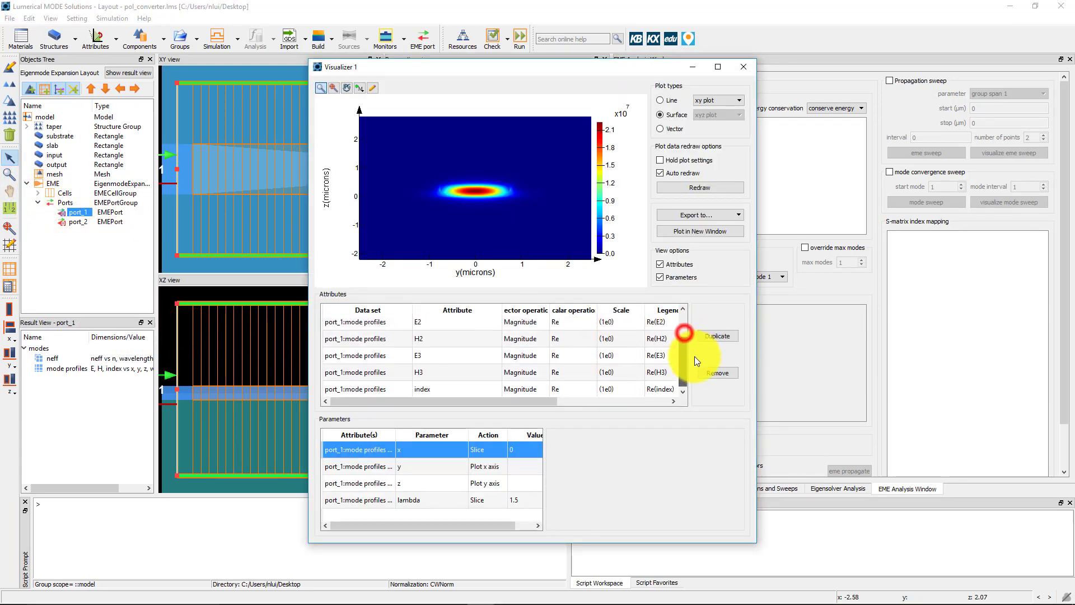
pyautogui.click(446, 357)
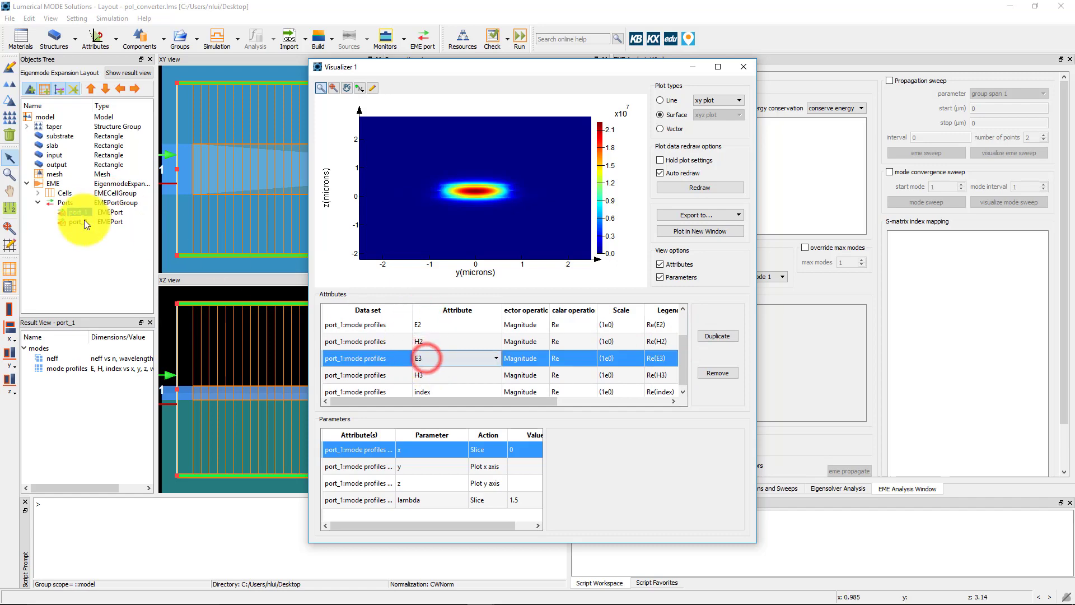
# Step: Plot port_2's mode profiles in a second visualizer and bring up the EME solver settings
pyautogui.click(77, 222)
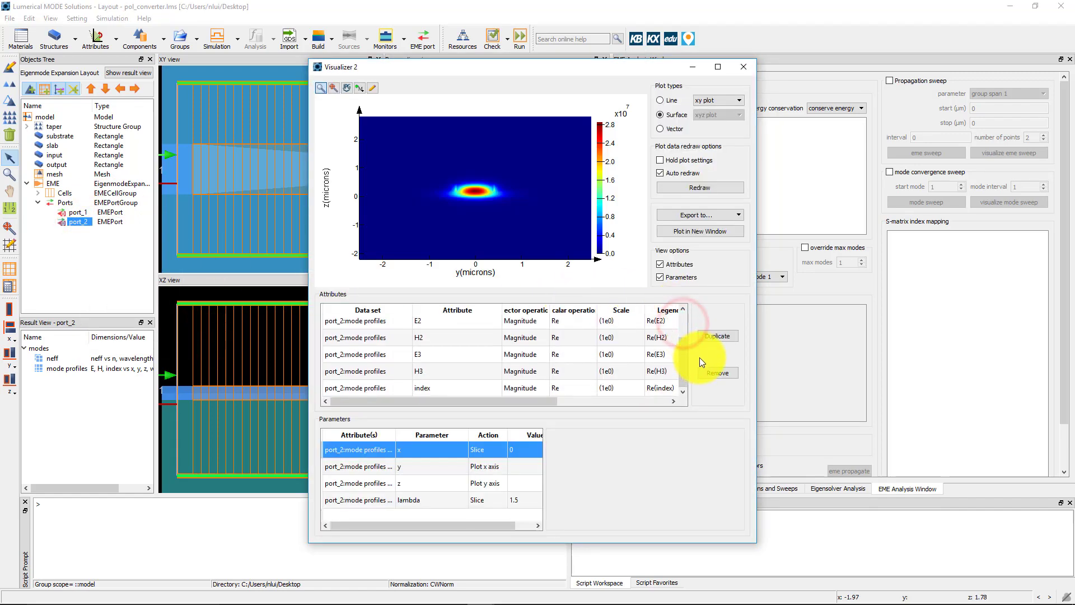
pyautogui.click(741, 66)
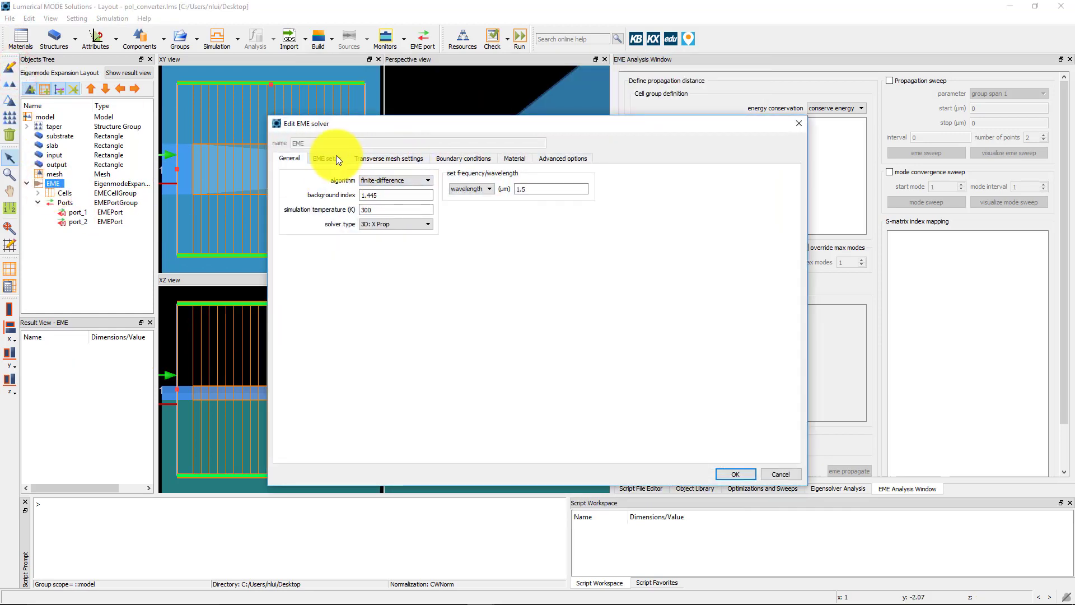
# Step: Set the number of modes for all EME cell groups to 25 and confirm
pyautogui.click(327, 158)
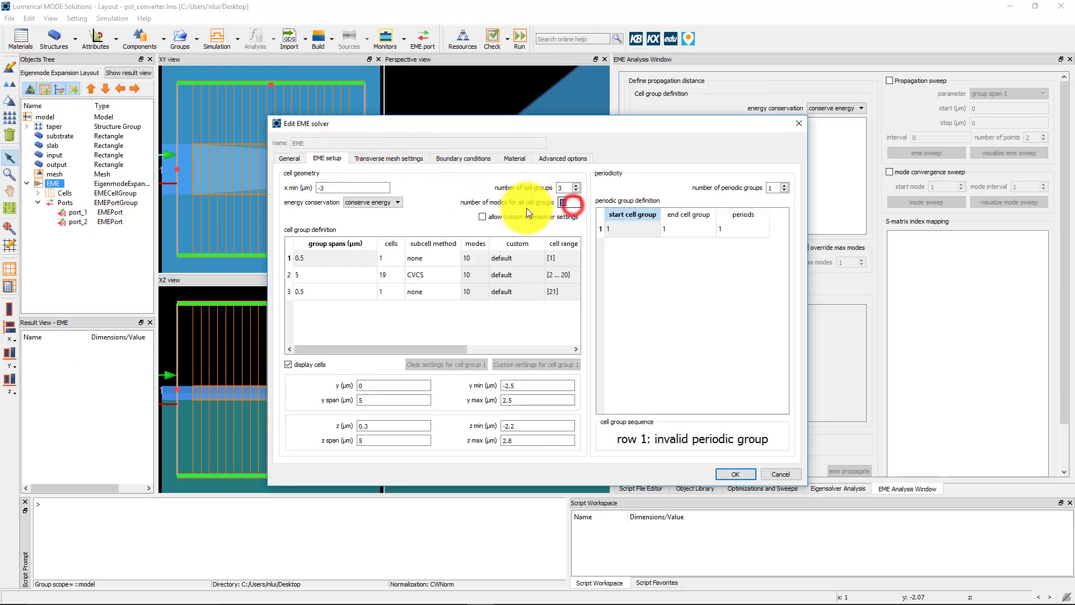
pyautogui.click(570, 203)
pyautogui.write('25')
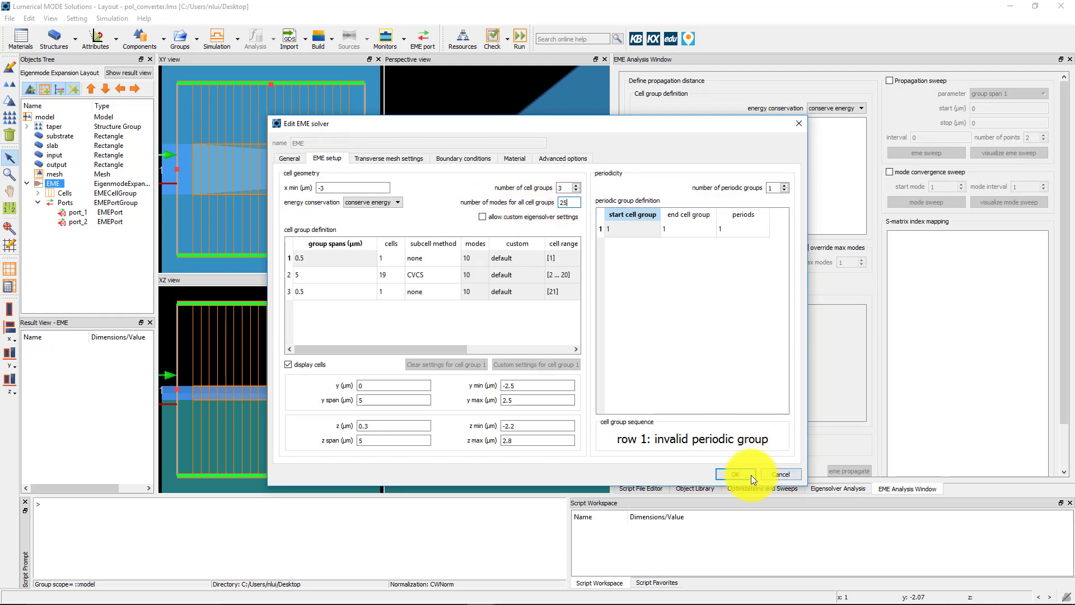
pyautogui.click(735, 474)
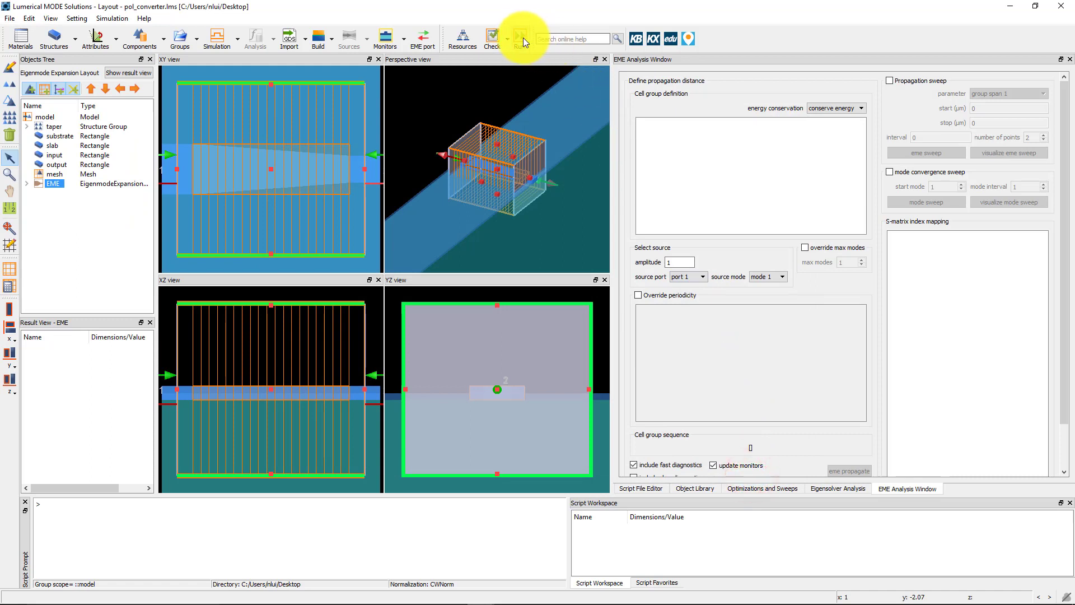
# Step: Run the EME simulation with 25 modes per cell group
pyautogui.click(520, 38)
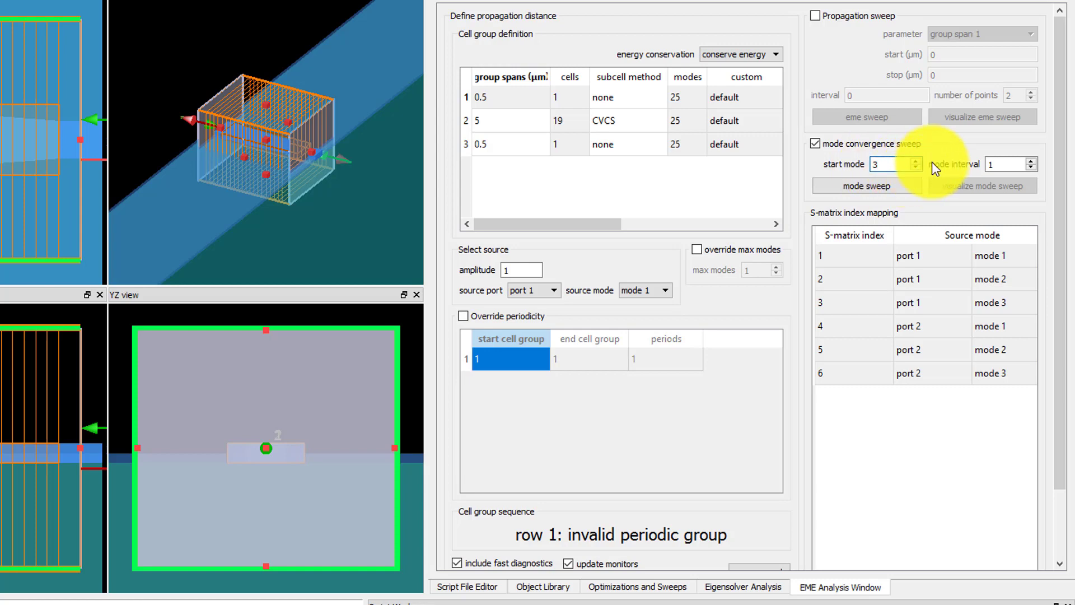
# Step: Run the mode convergence sweep from 3 to 25 modes with interval 1
pyautogui.click(866, 186)
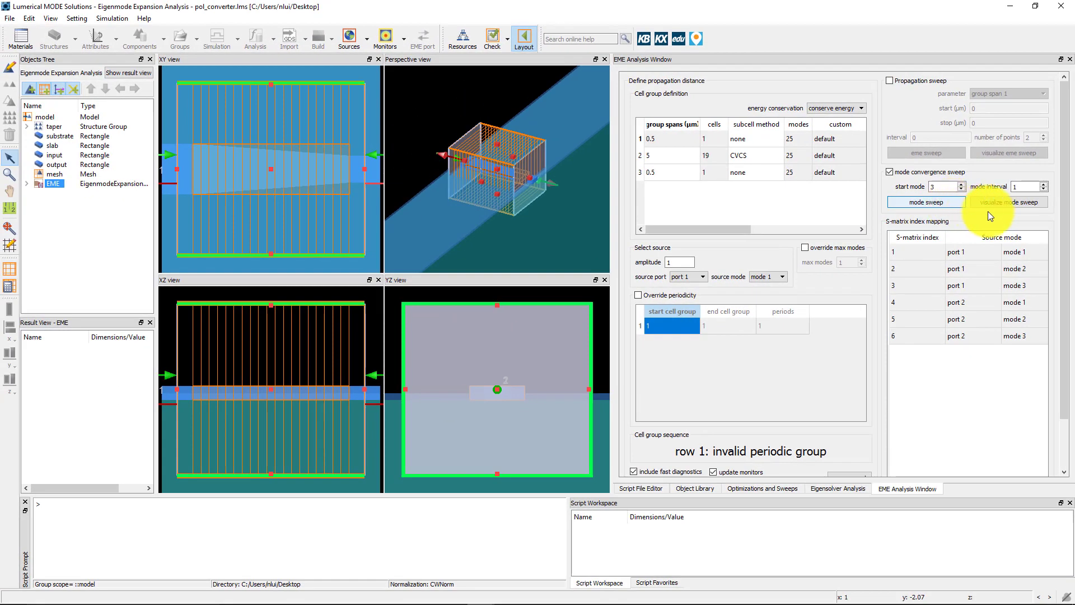
# Step: Visualize the mode sweep, keeping only s52 and plotting Abs^2 versus number of modes
pyautogui.click(1009, 202)
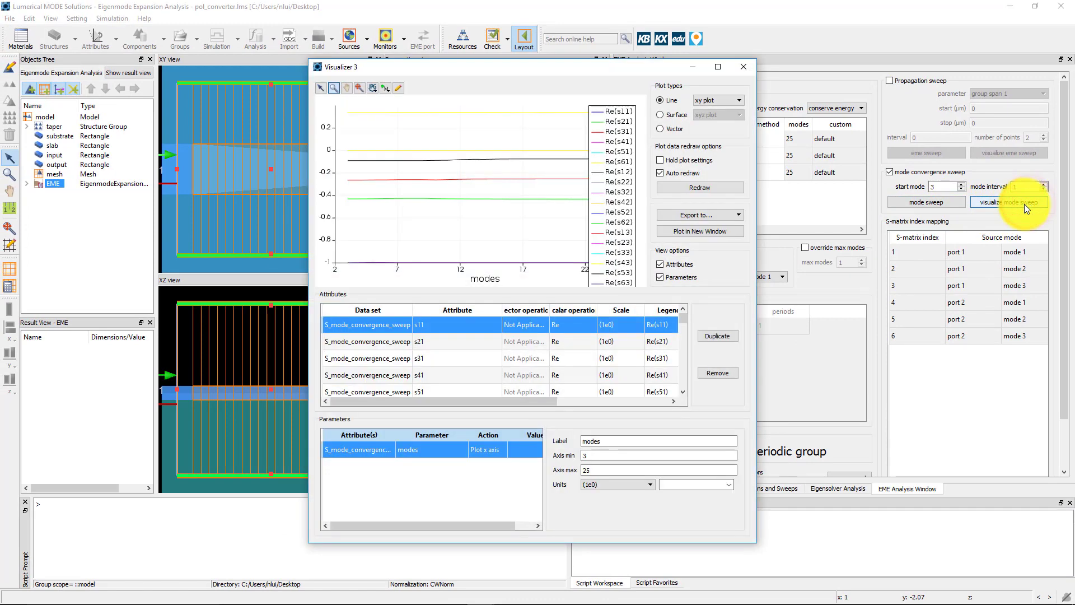
pyautogui.moveTo(717, 372)
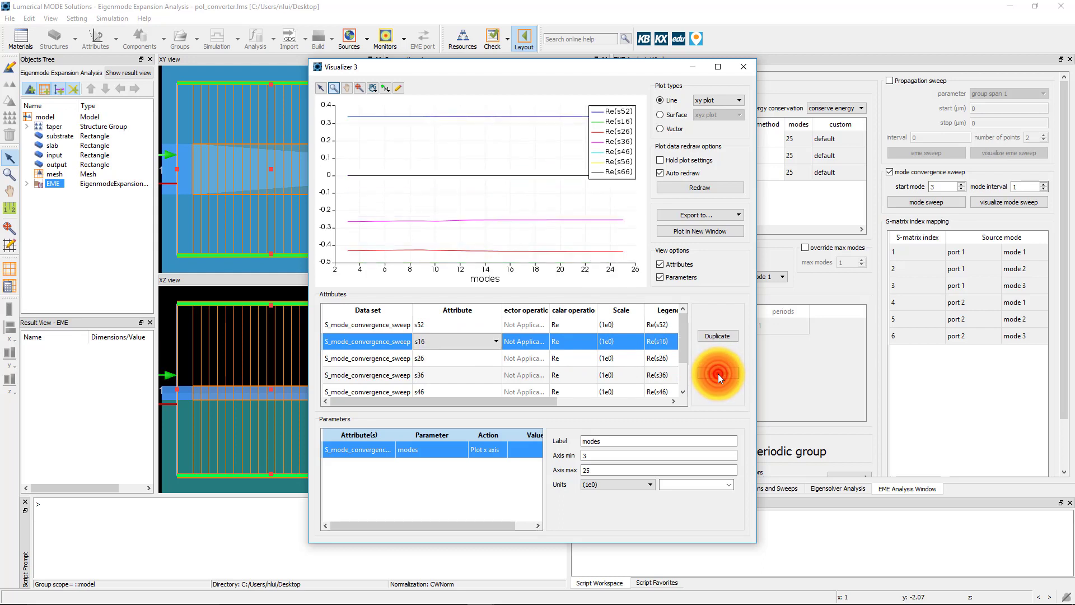
pyautogui.click(717, 373)
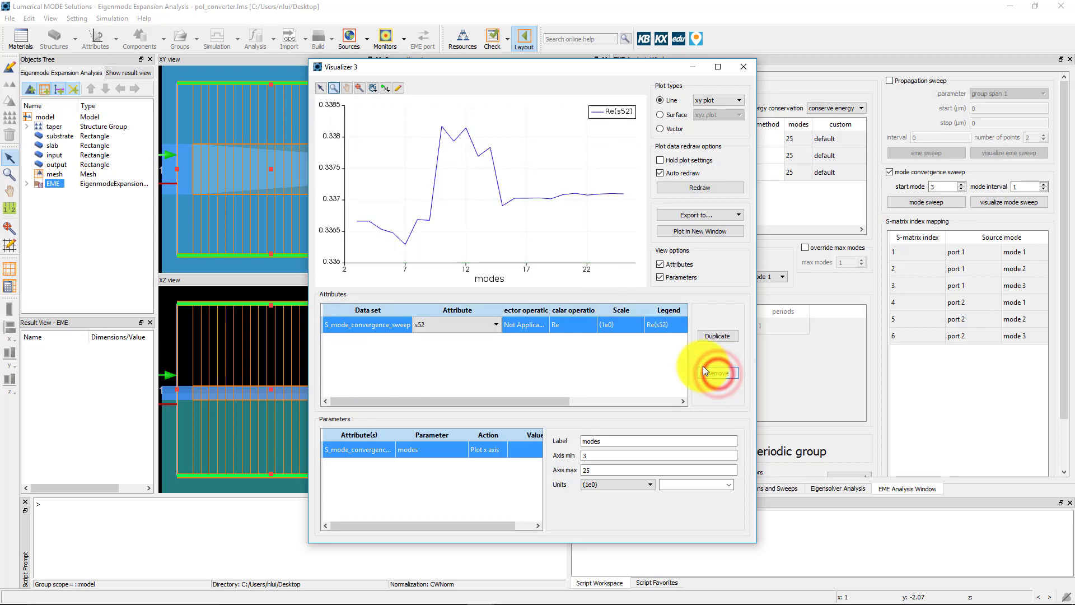
pyautogui.click(591, 325)
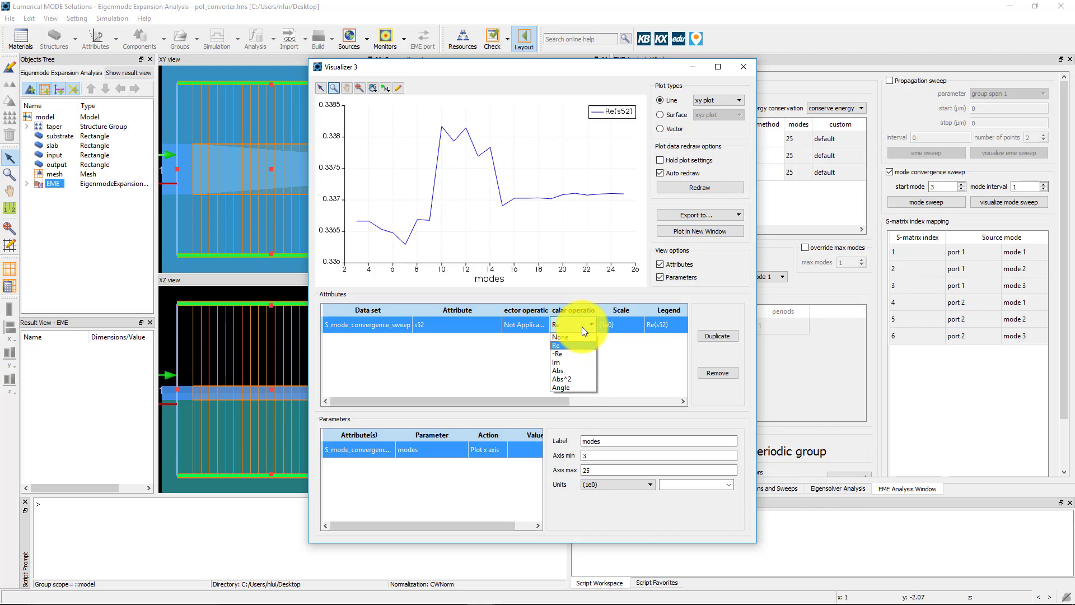
pyautogui.moveTo(567, 378)
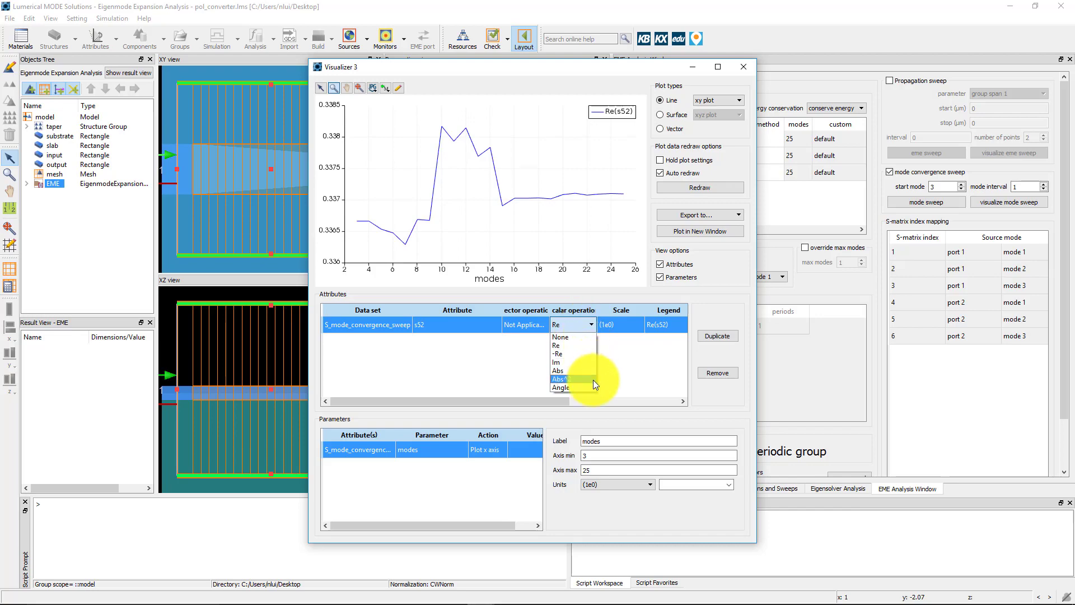
pyautogui.click(567, 379)
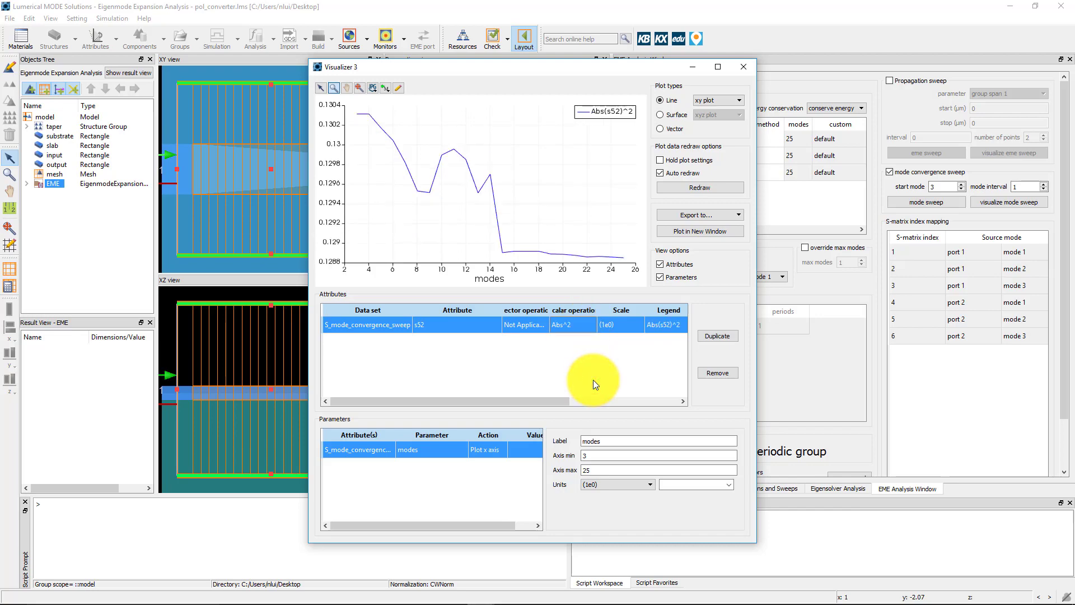